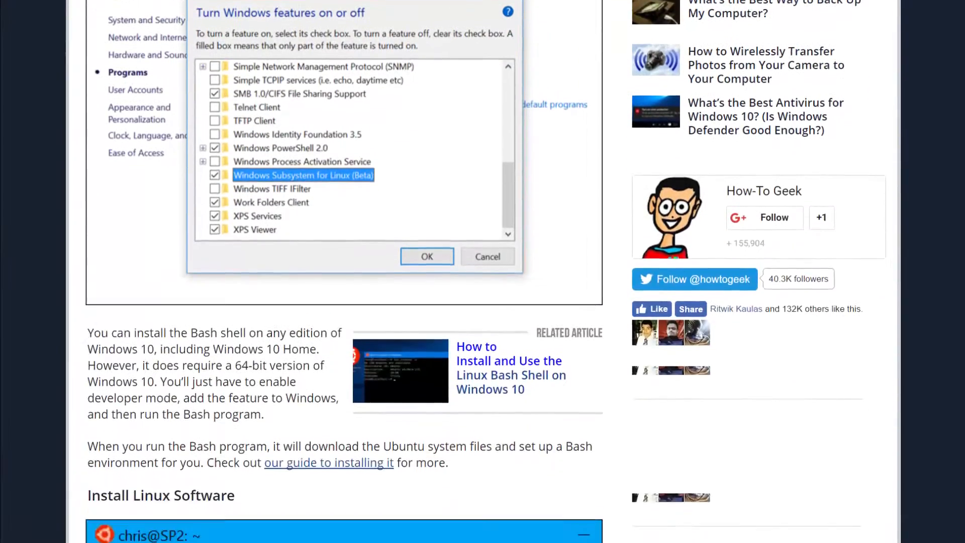
Scroll the WSL article past Zsh, scripts and graphical programs to Change Your UNIX User Account
{"action": "scroll", "scroll_direction": "down", "scroll_amount": 3}
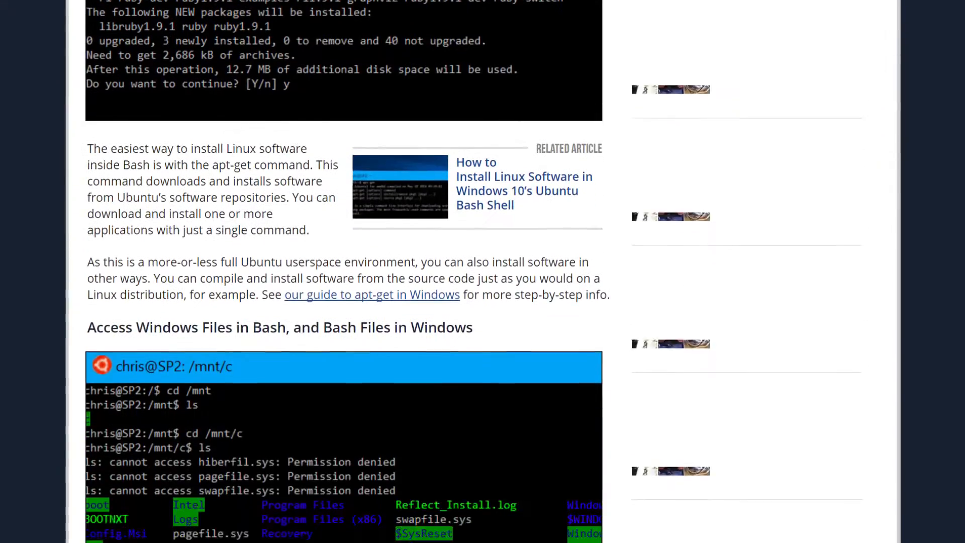
{"action": "scroll", "scroll_direction": "down", "scroll_amount": 3}
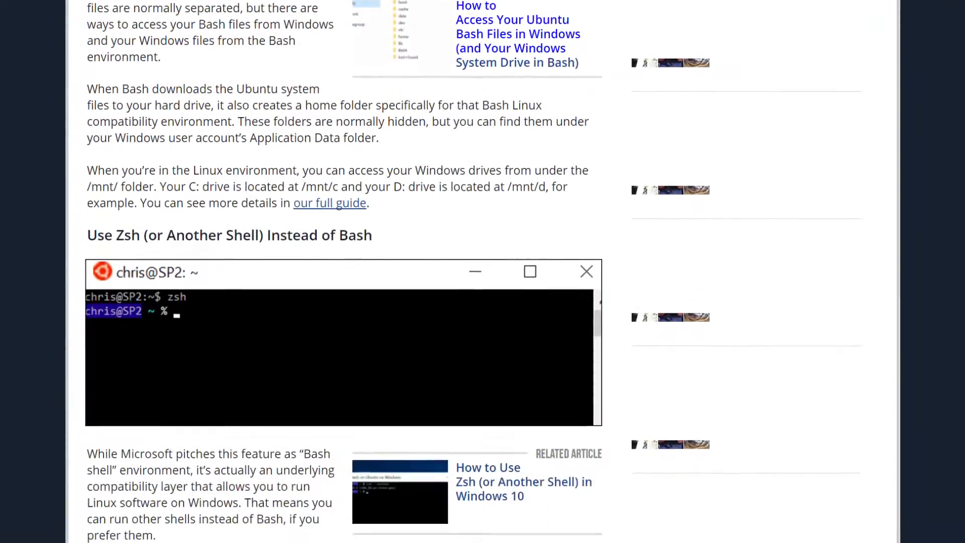
{"action": "scroll", "scroll_direction": "down", "scroll_amount": 3}
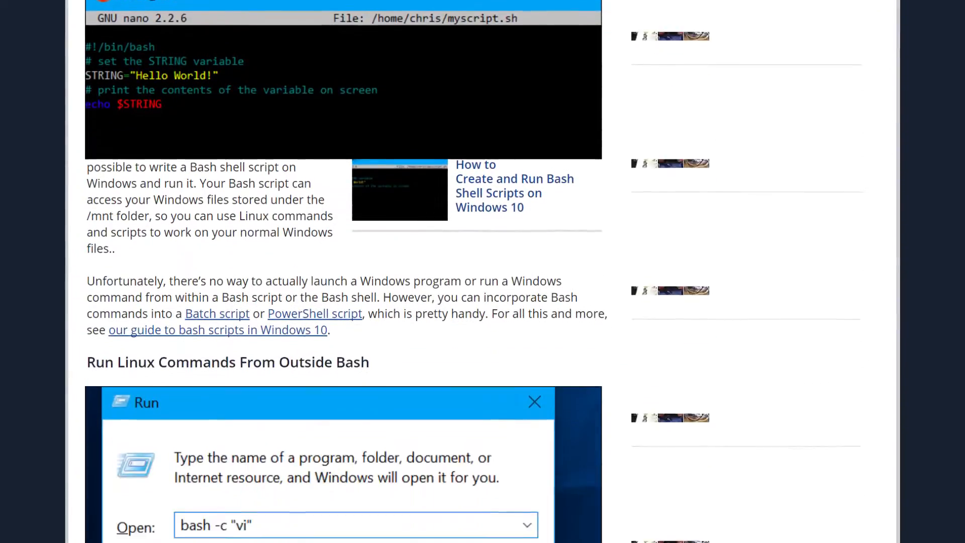
{"action": "scroll", "scroll_direction": "down", "scroll_amount": 3}
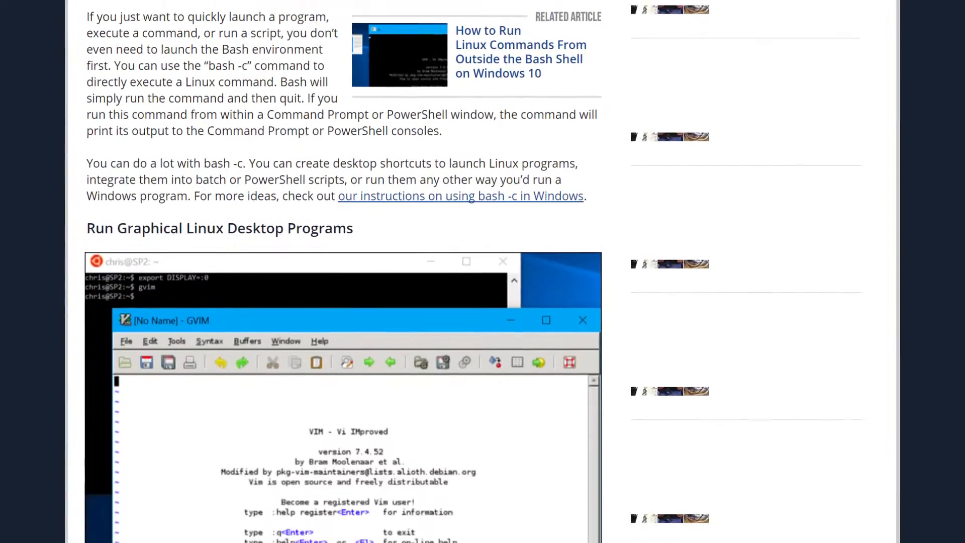
{"action": "scroll", "scroll_direction": "down", "scroll_amount": 3}
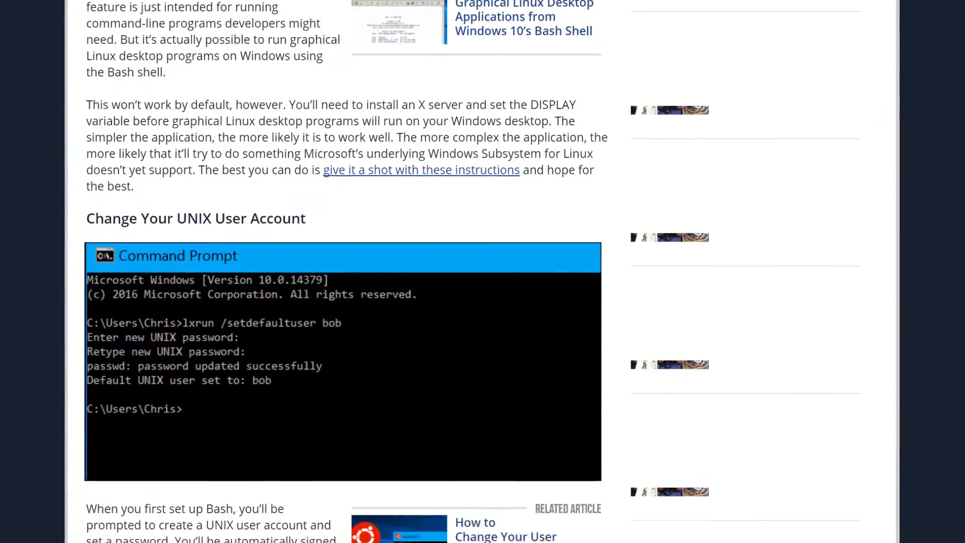
{"action": "scroll", "scroll_direction": "down", "scroll_amount": 3}
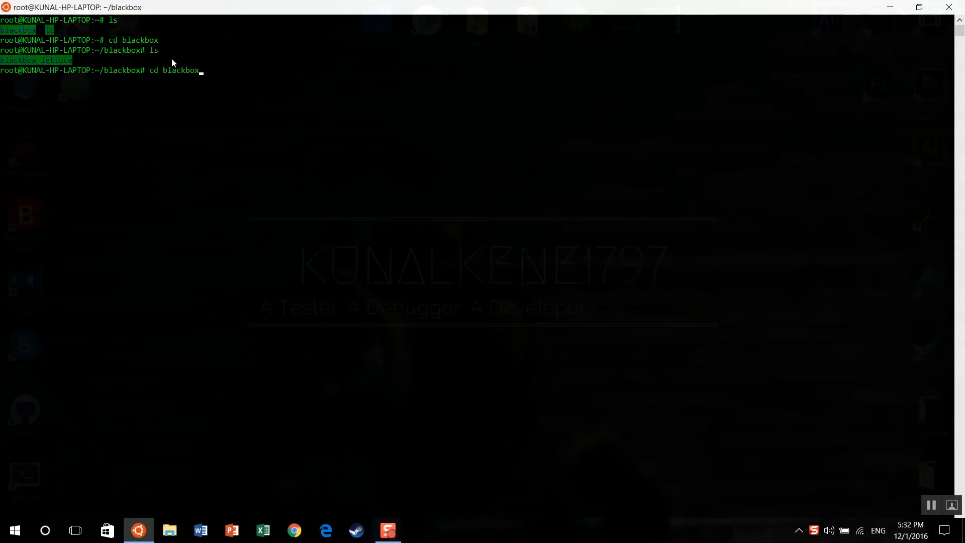
List blackbox_lettuce's kernel sources, return to home with cd ../, and show root in File Explorer
{"action": "key", "text": "Return"}
{"action": "type", "text": "cd"}
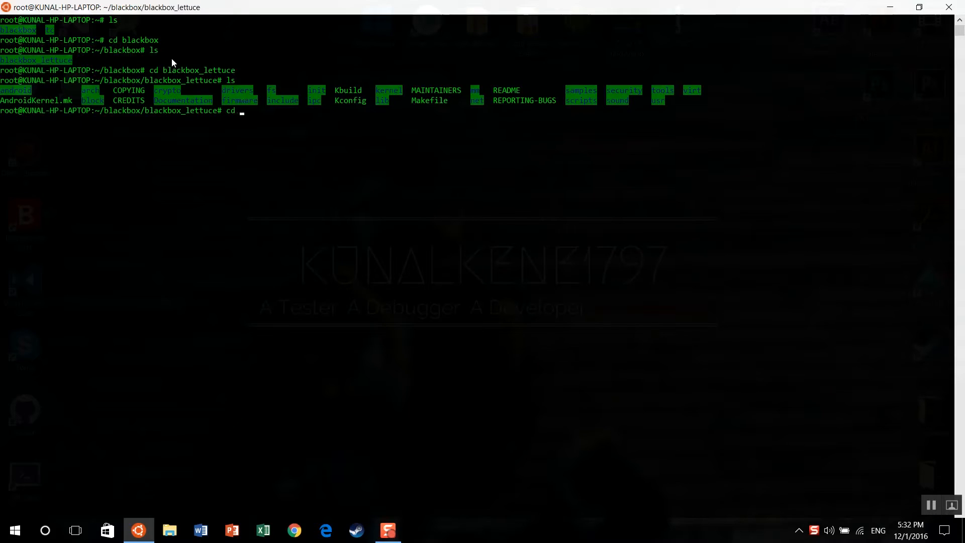
{"action": "type", "text": " ../"}
{"action": "key", "text": "Return"}
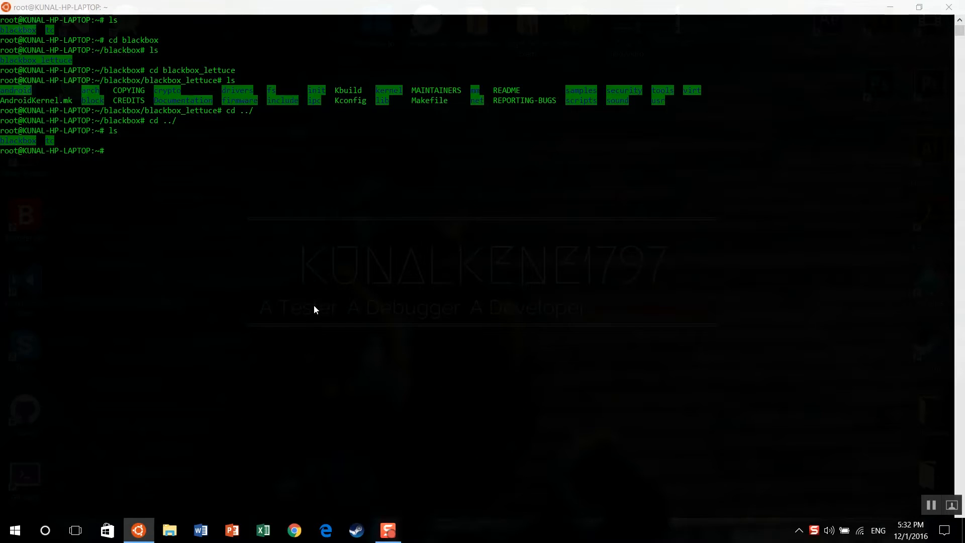
{"action": "left_click", "coordinate": [169, 529]}
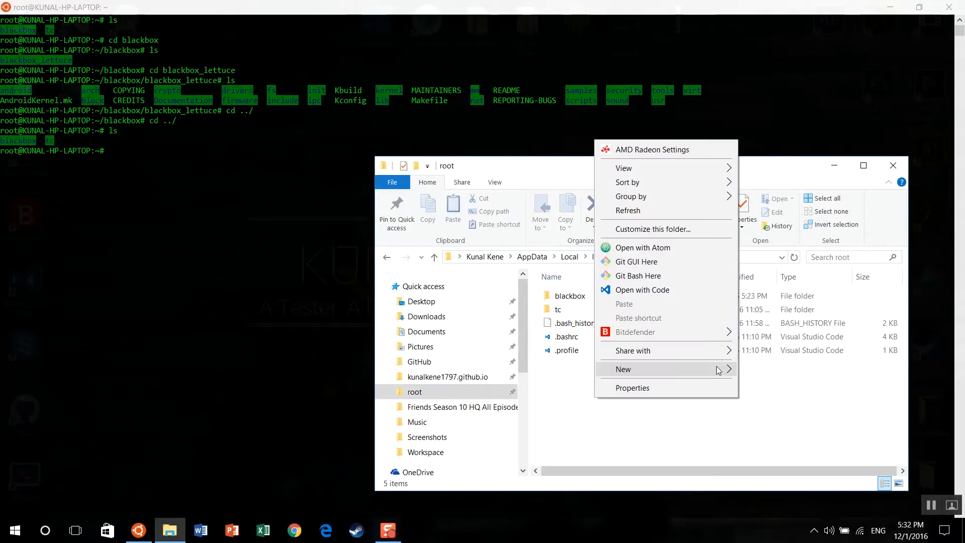
Create a 'yolo' folder in Explorer's root folder, then start typing 'mkdir yo' in bash
{"action": "left_click", "coordinate": [623, 368]}
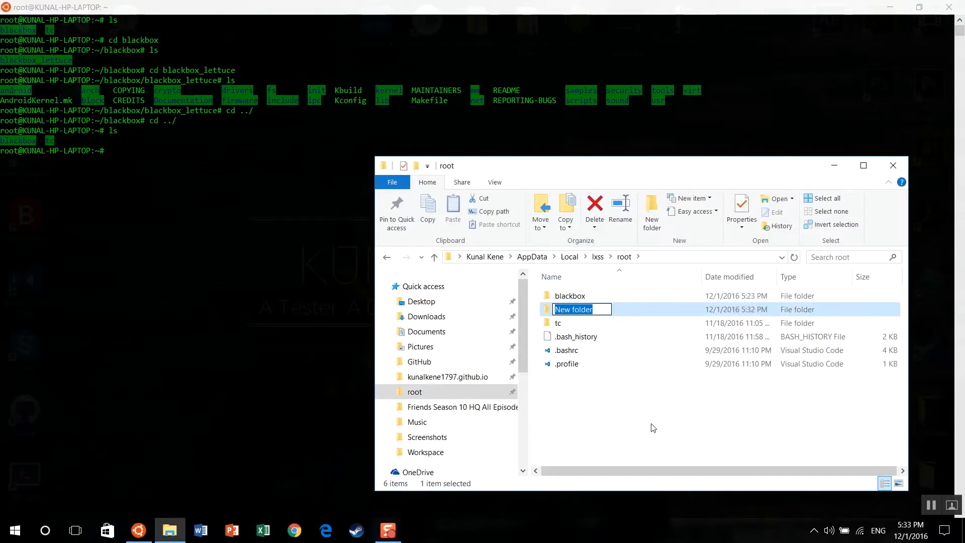
{"action": "type", "text": "yolo"}
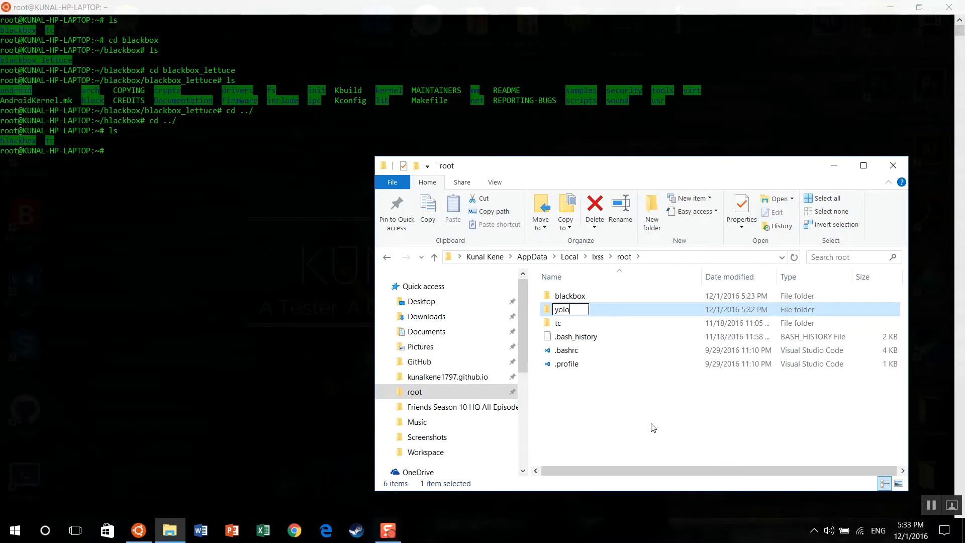
{"action": "key", "text": "Return"}
{"action": "type", "text": "ls"}
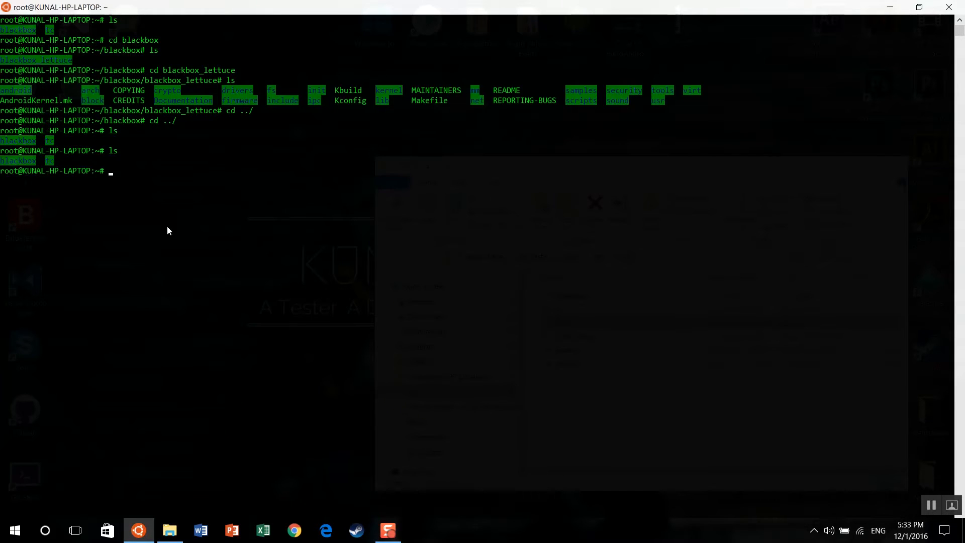
{"action": "type", "text": "mkdir yo"}
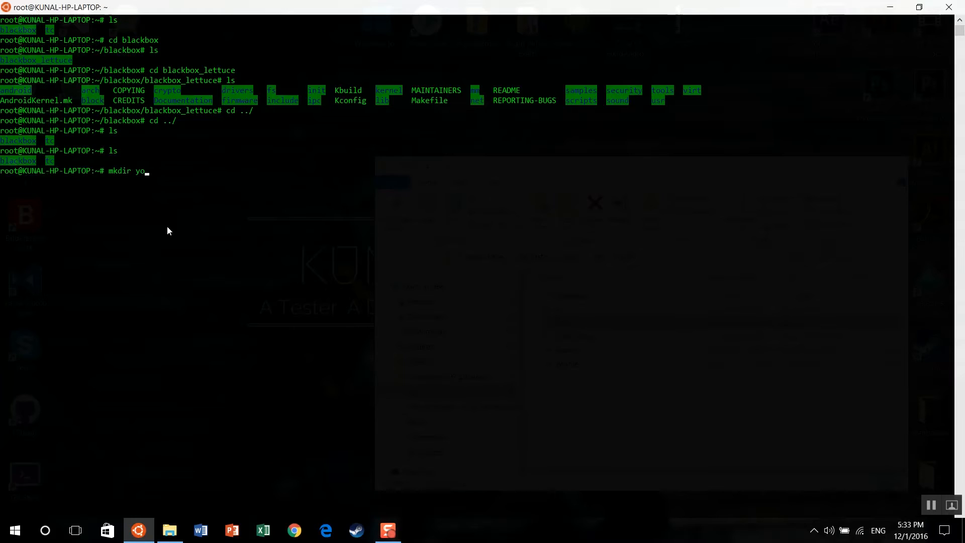